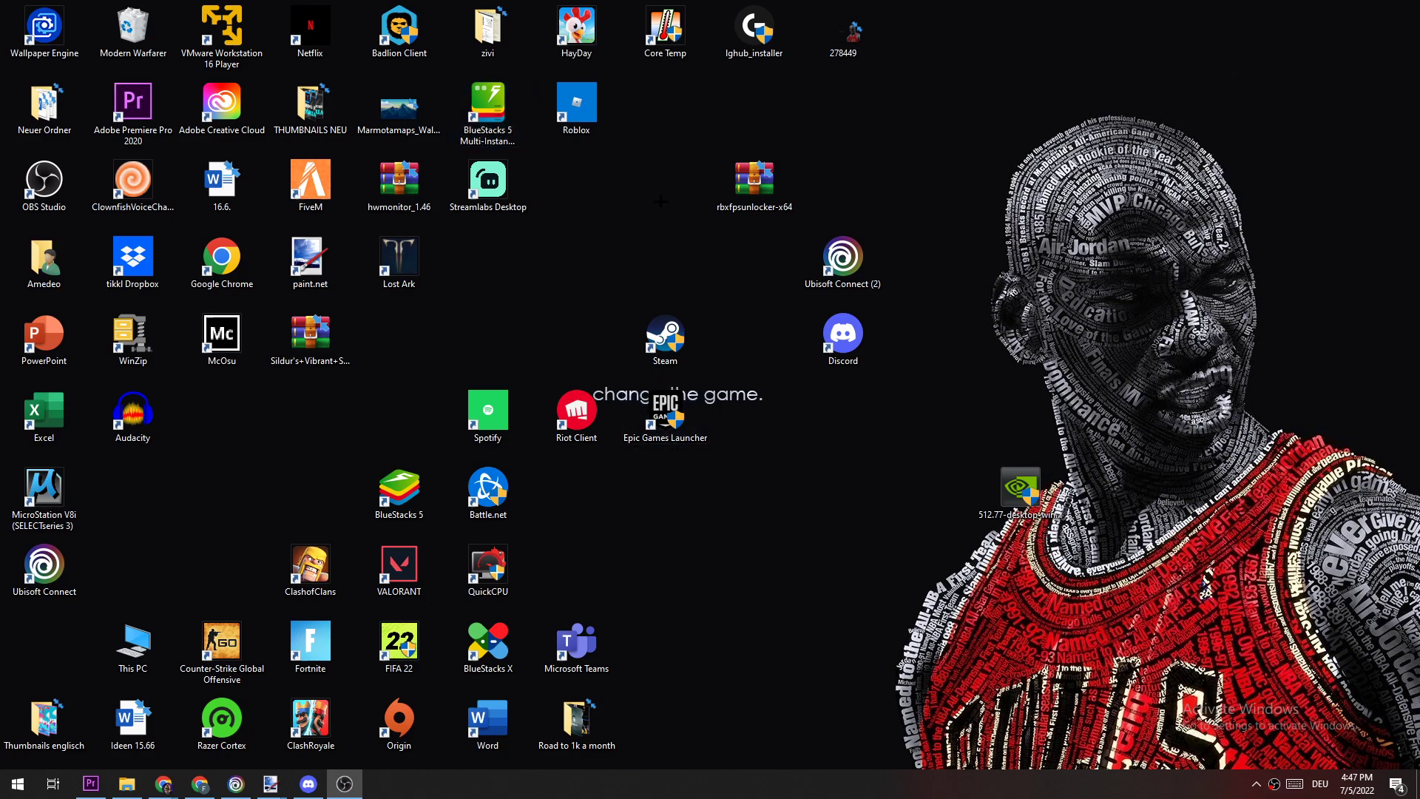
mouse_move(547, 237)
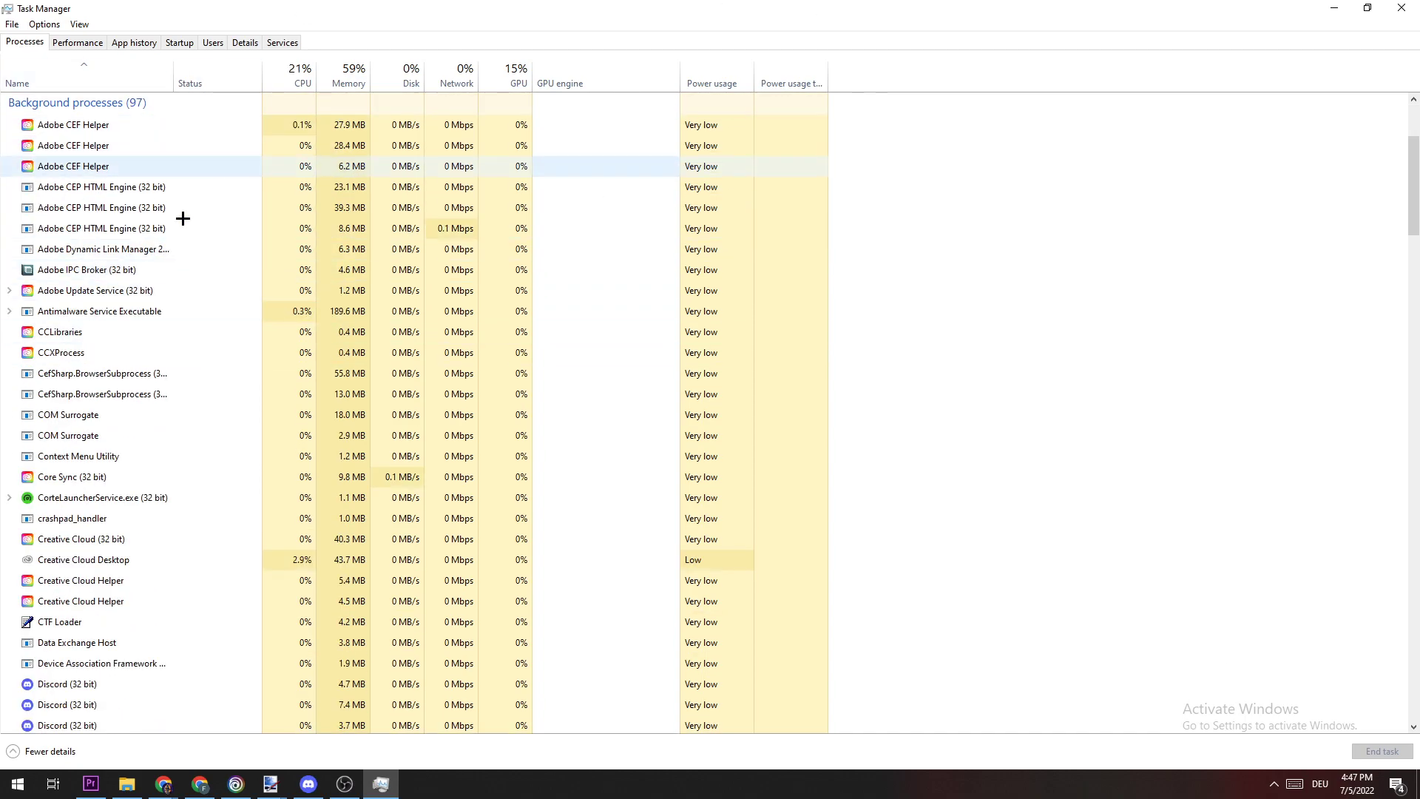
Review background processes, then the Startup apps list with status and impact in Task Manager.
scroll("up", 3)
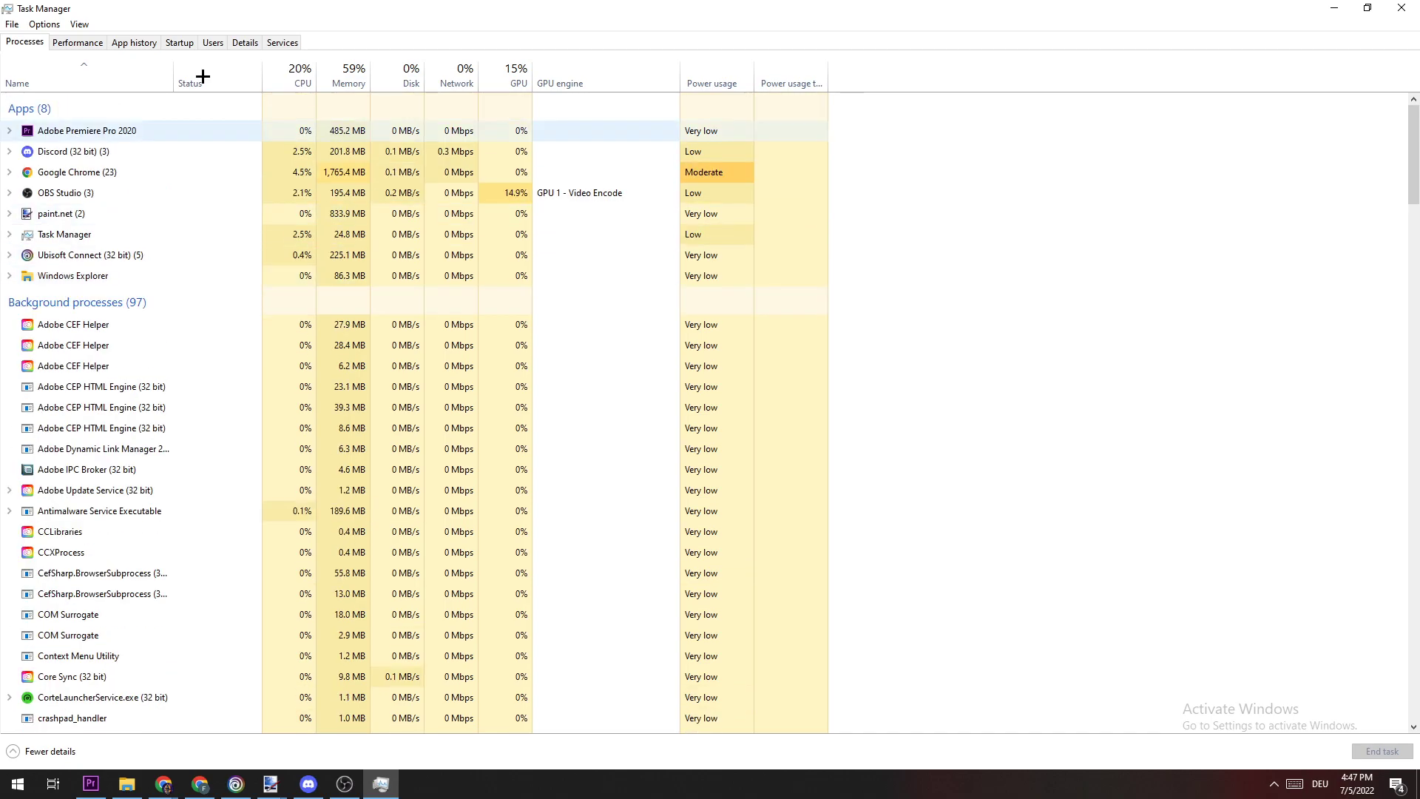
scroll("down", 3)
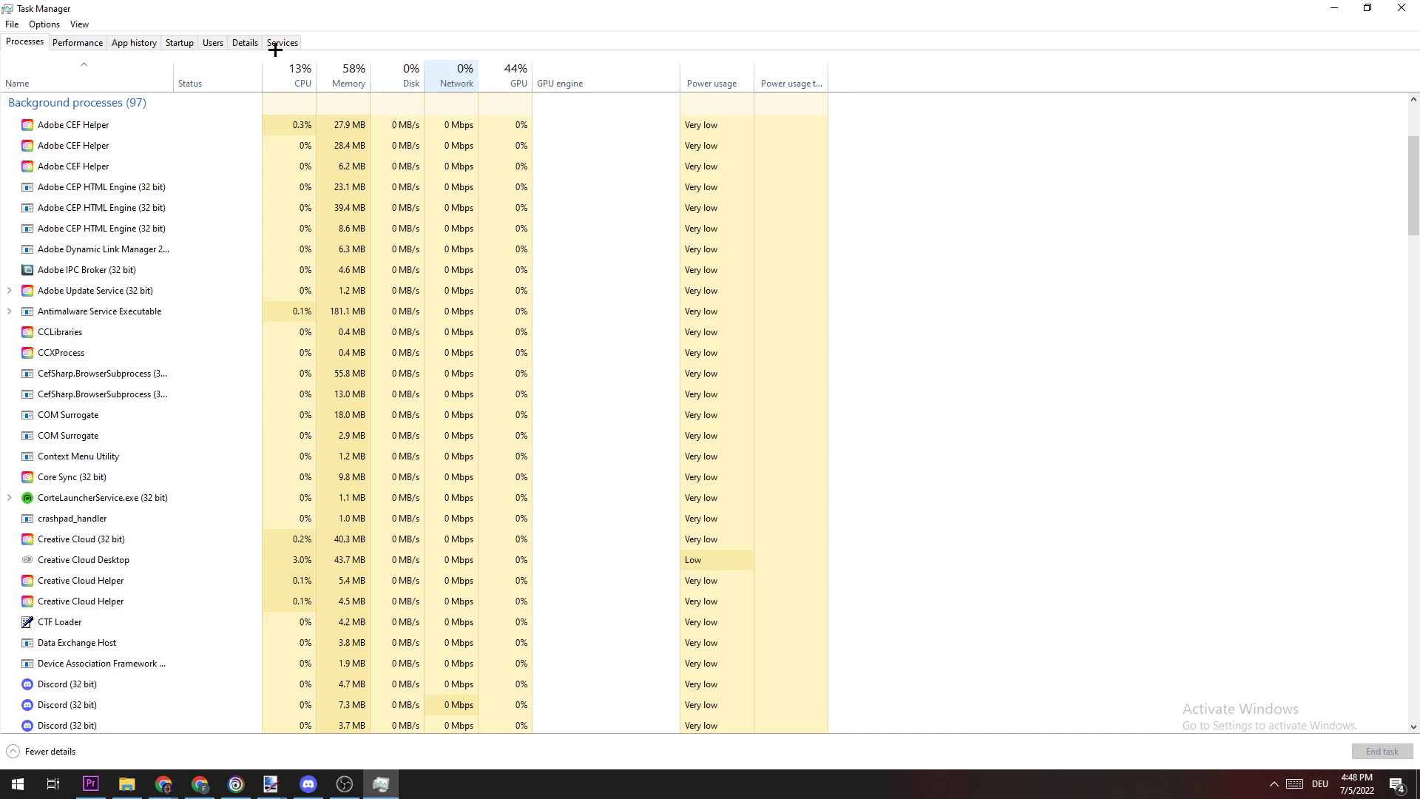
left_click(179, 41)
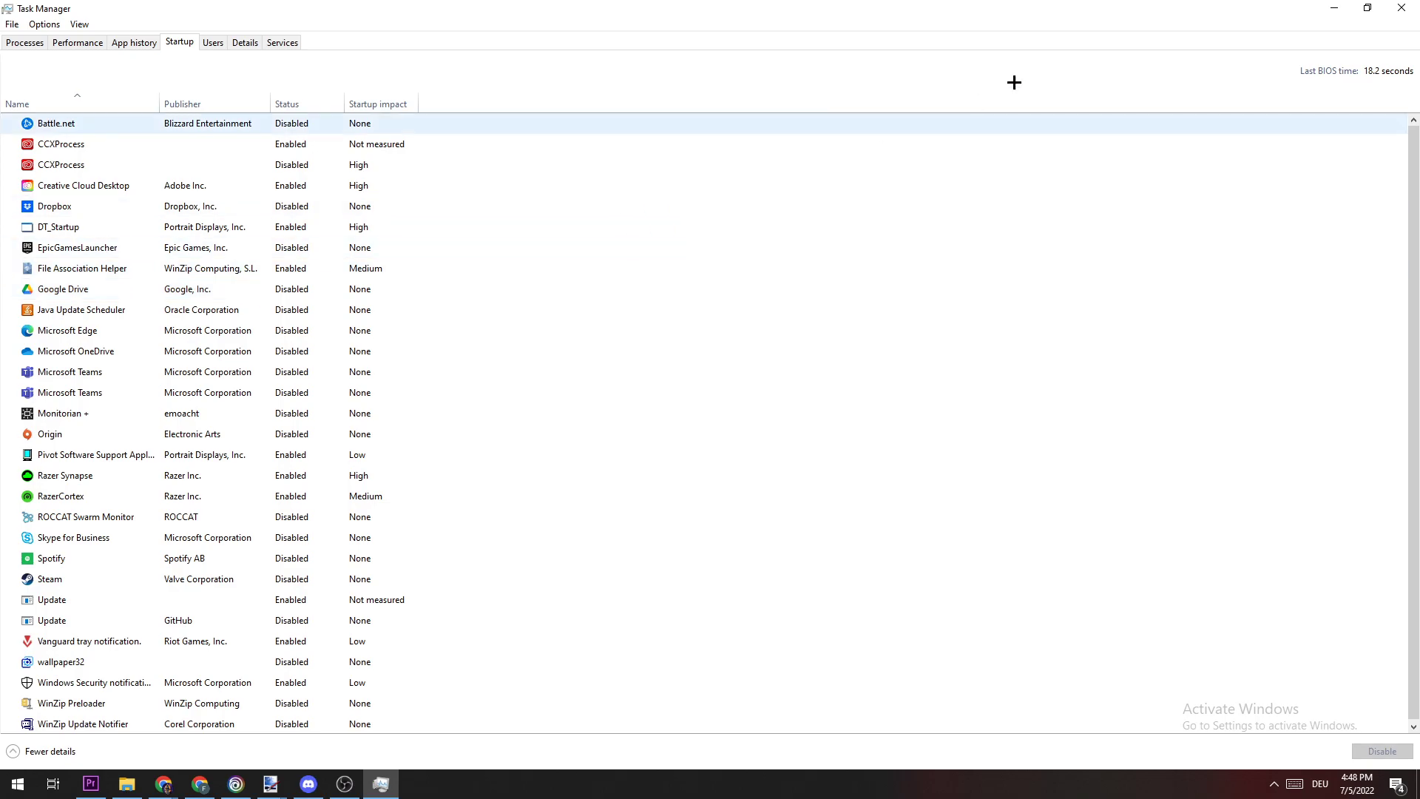
left_click(80, 309)
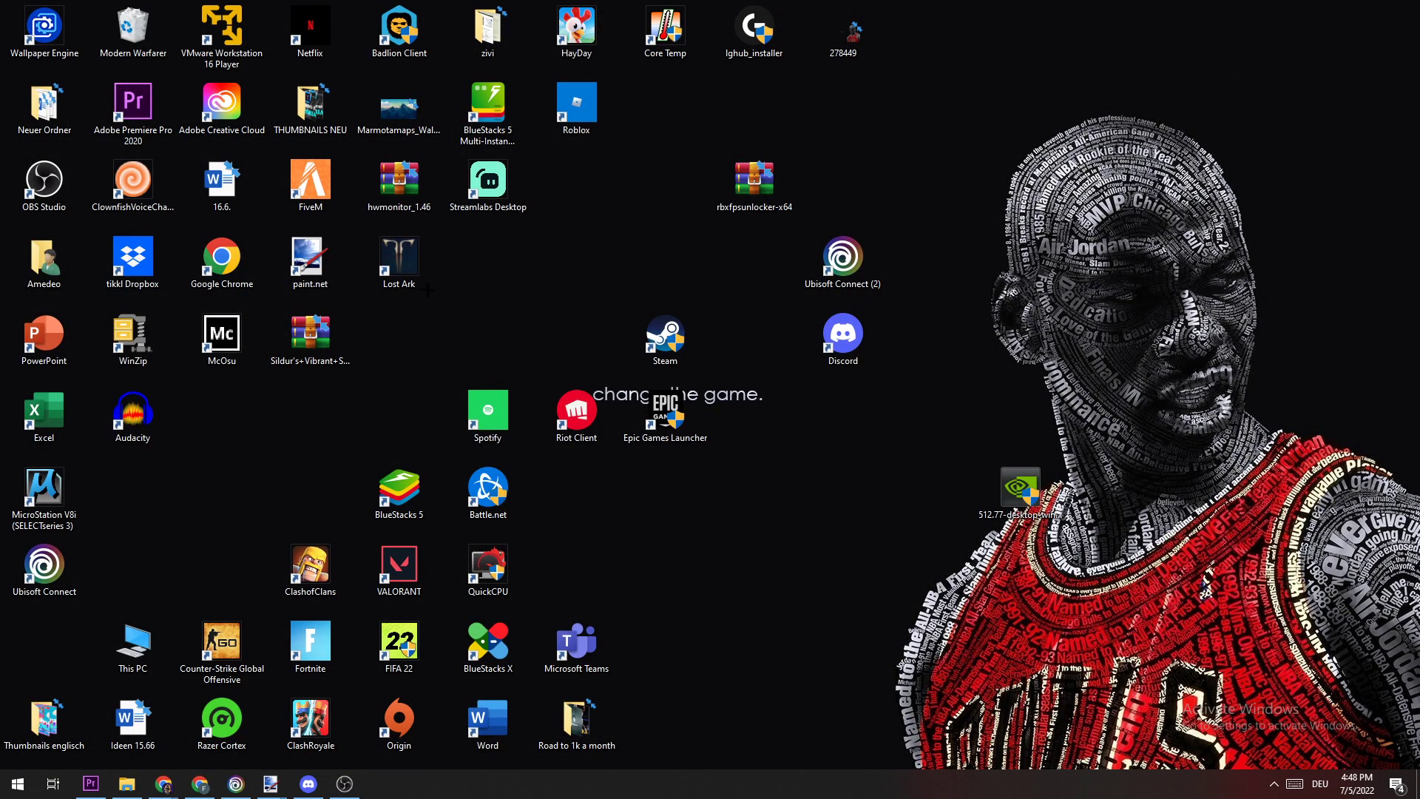
Reach Display settings from the desktop's right-click menu.
right_click(1043, 210)
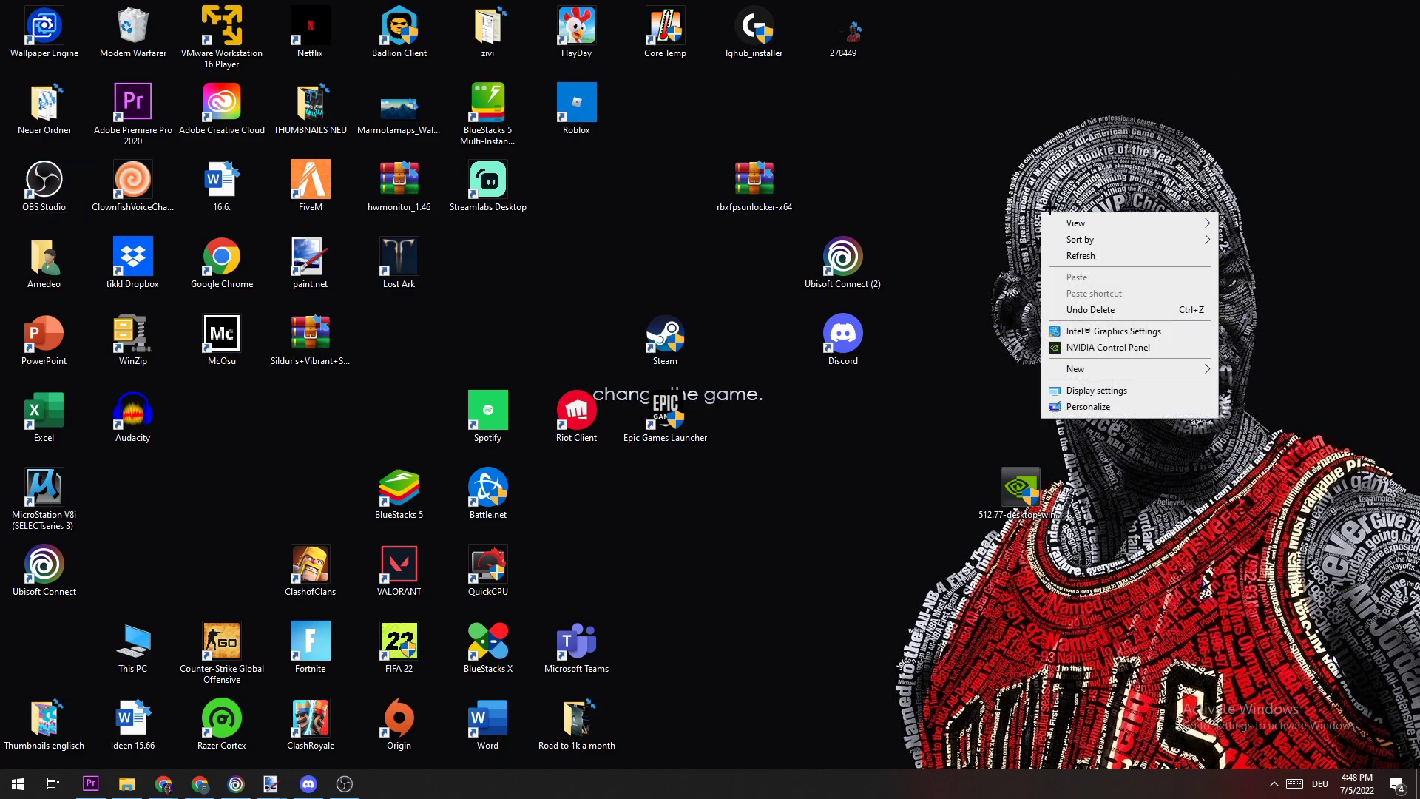
left_click(1096, 389)
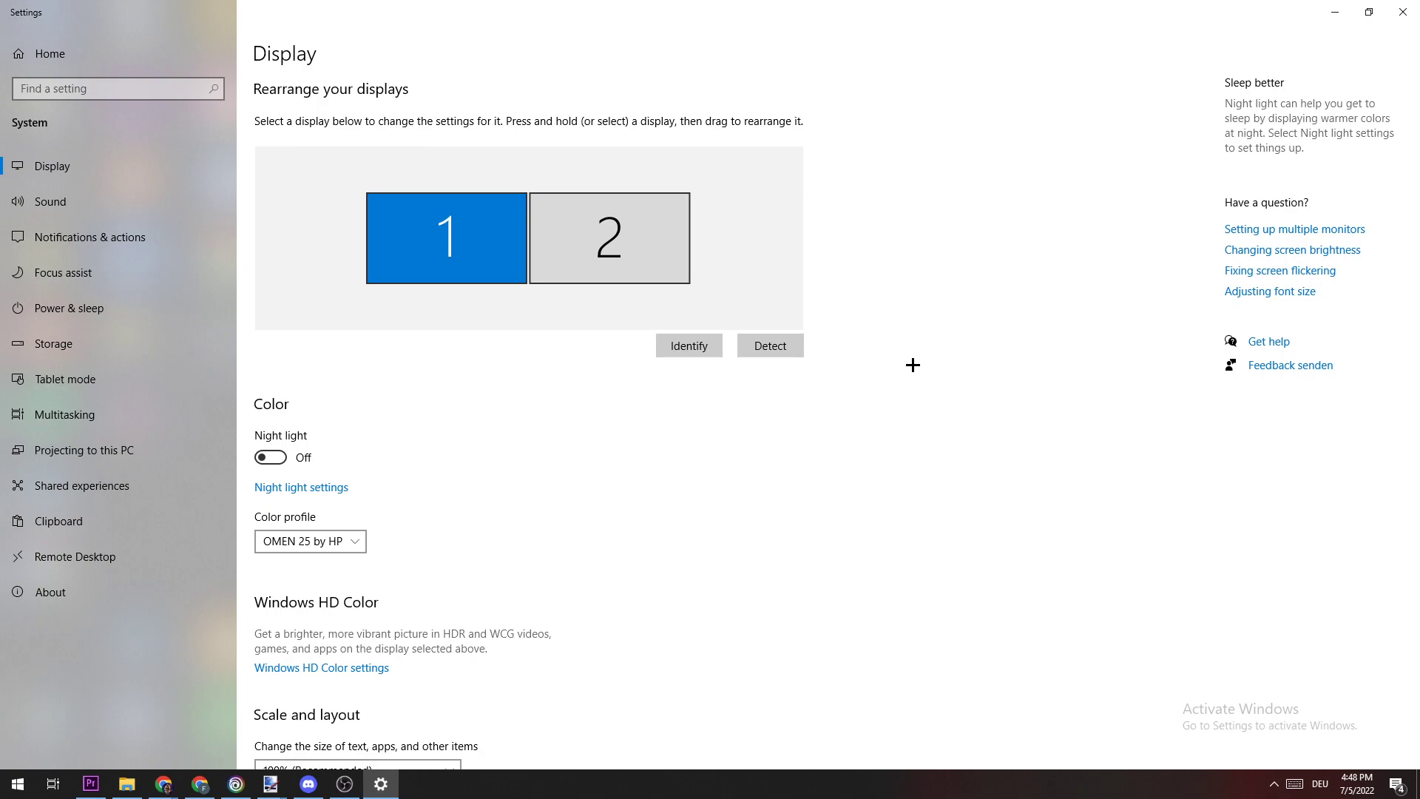
mouse_move(478, 234)
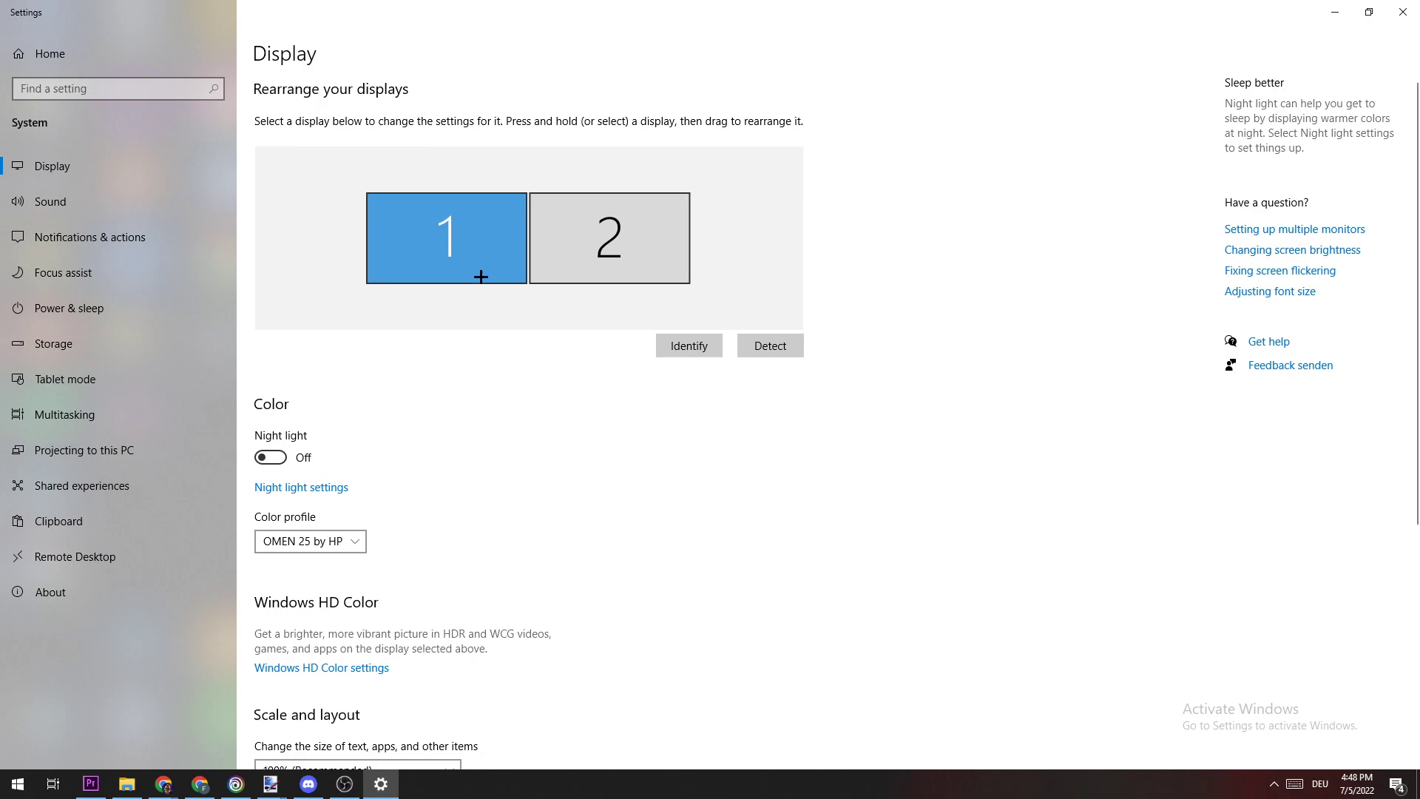
Confirm 100% scale and 1920 × 1080 resolution, then return to Settings home.
scroll("down", 3)
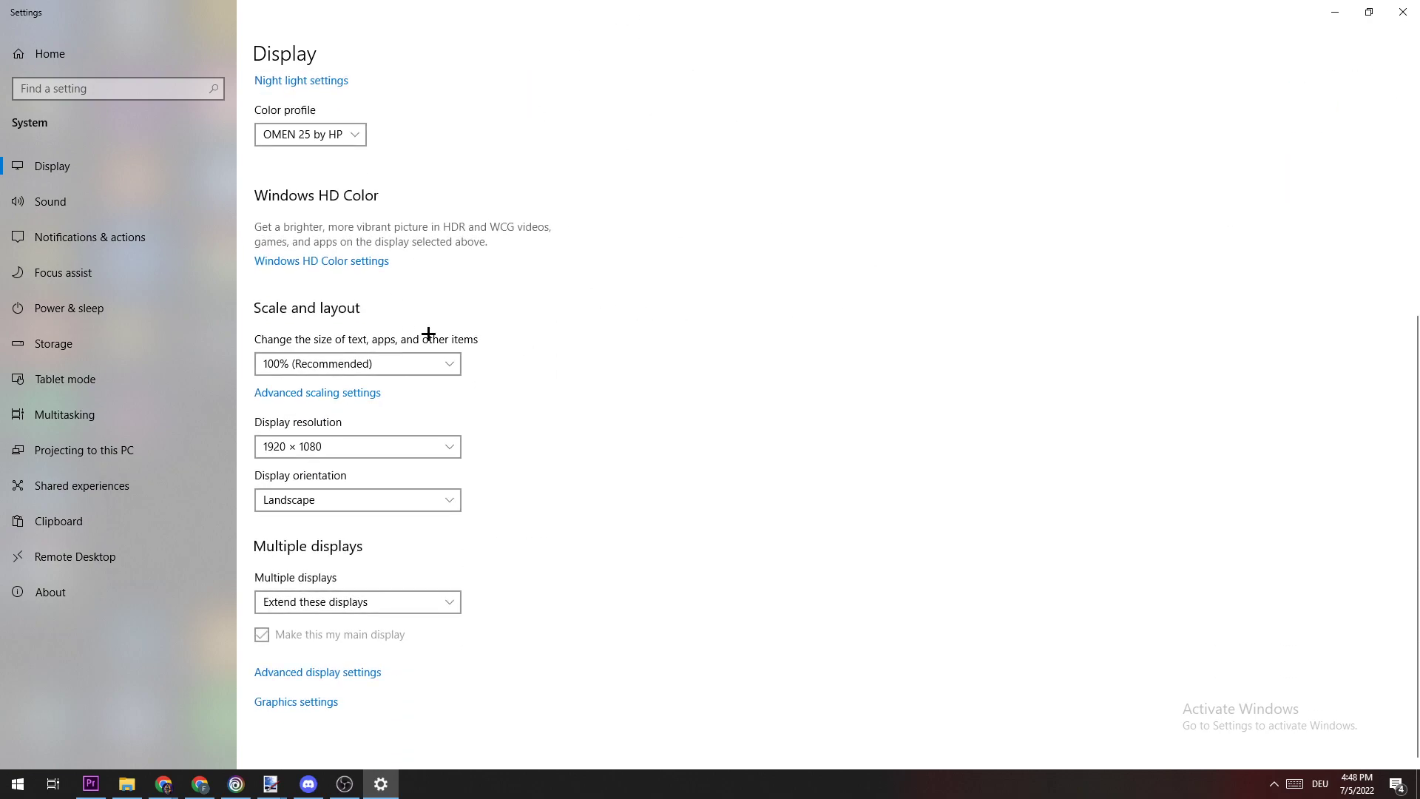
mouse_move(591, 504)
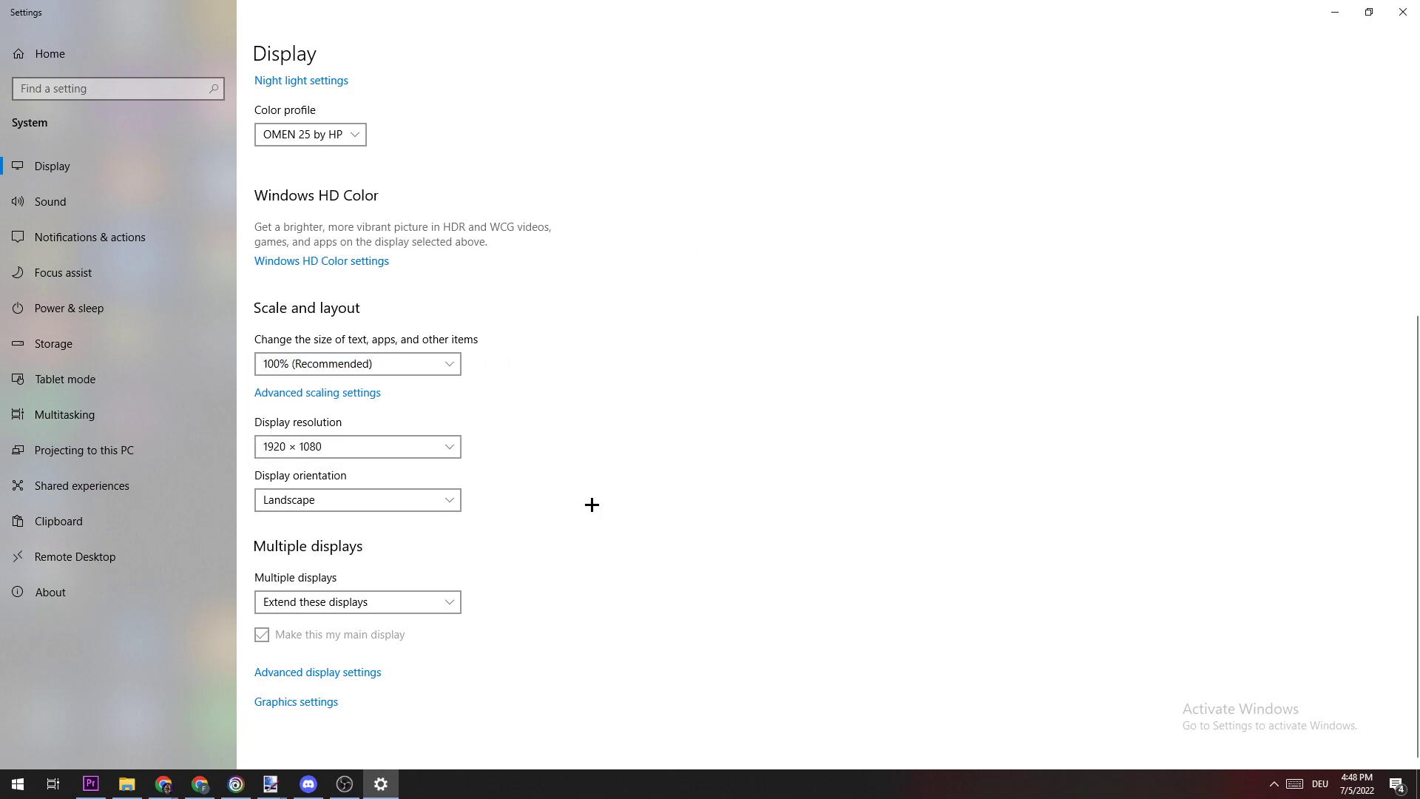
mouse_move(444, 447)
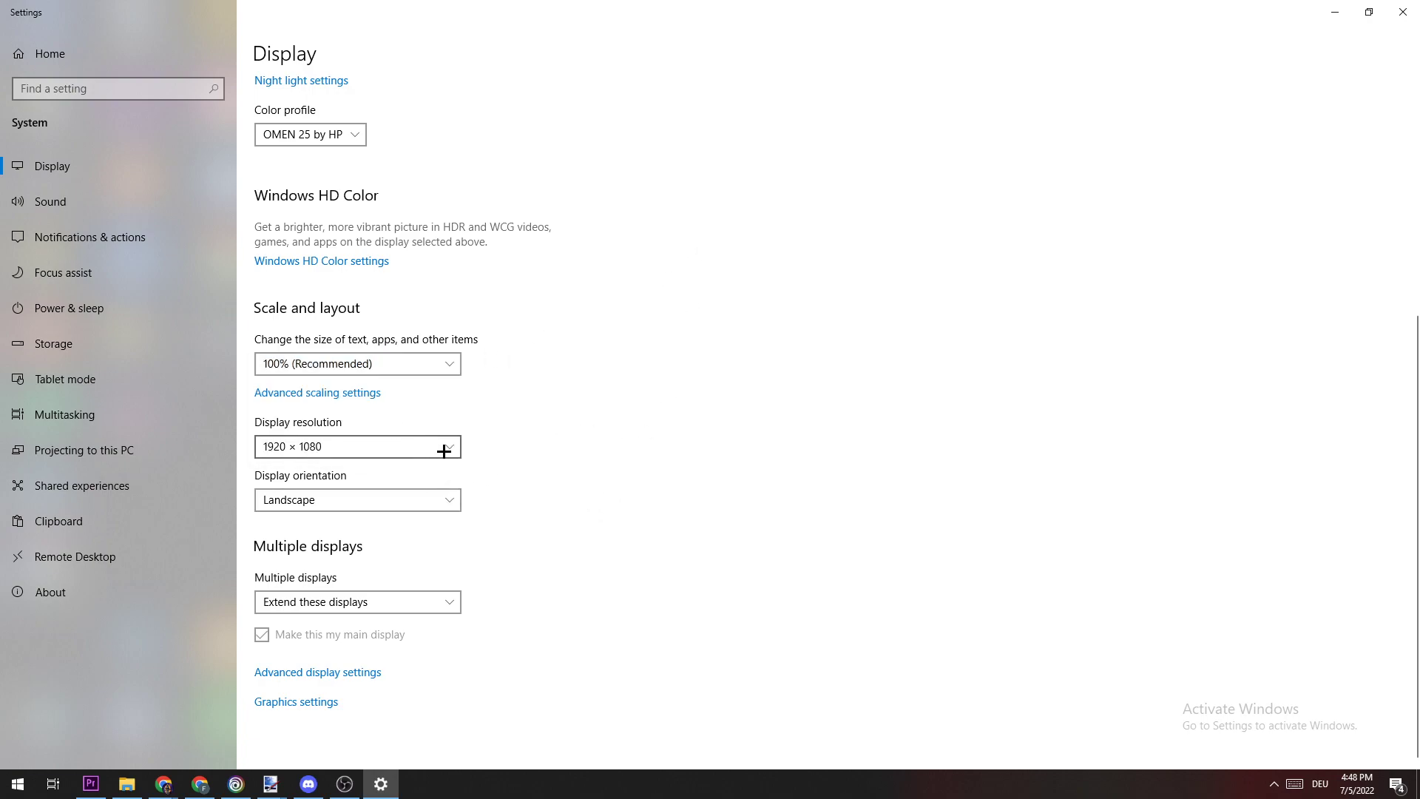
mouse_move(558, 421)
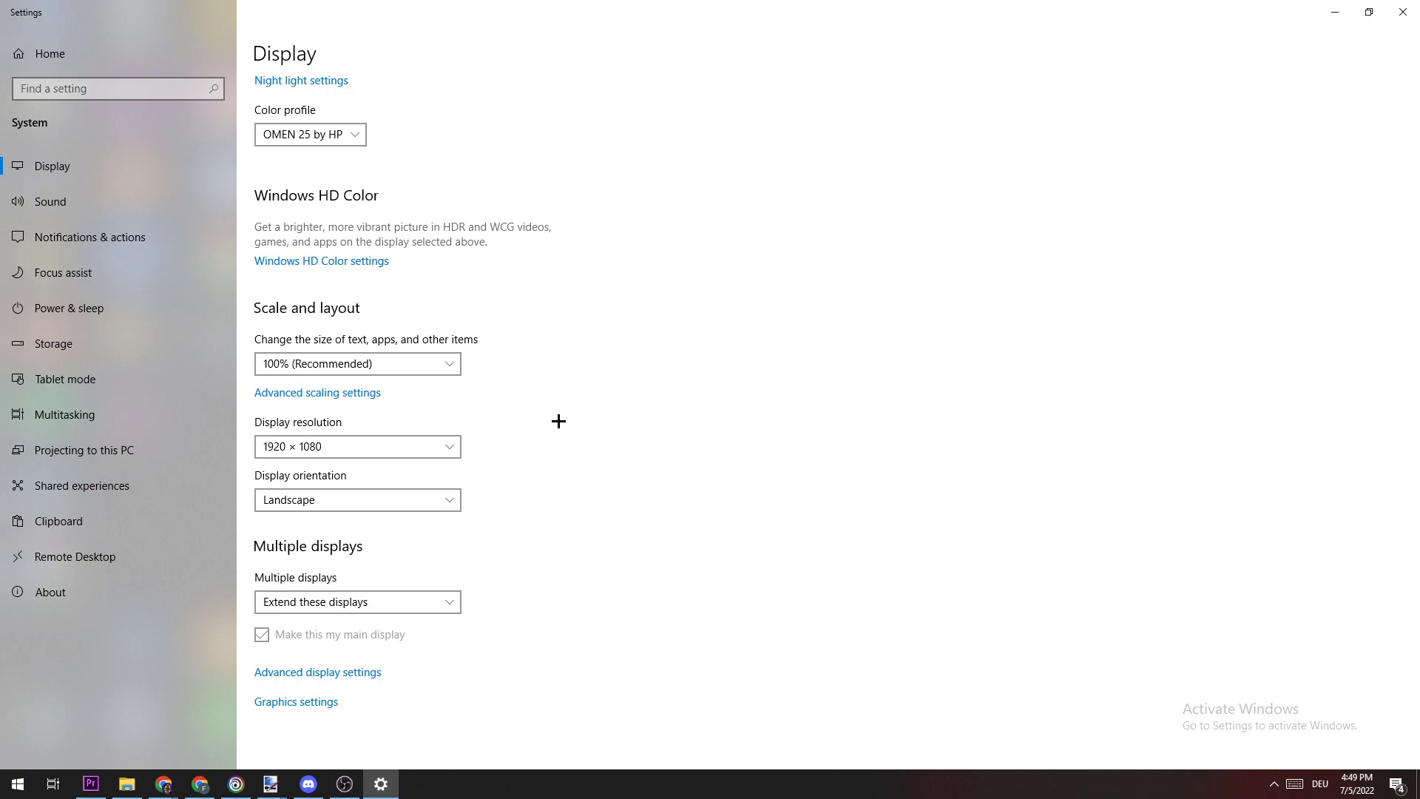
mouse_move(710, 397)
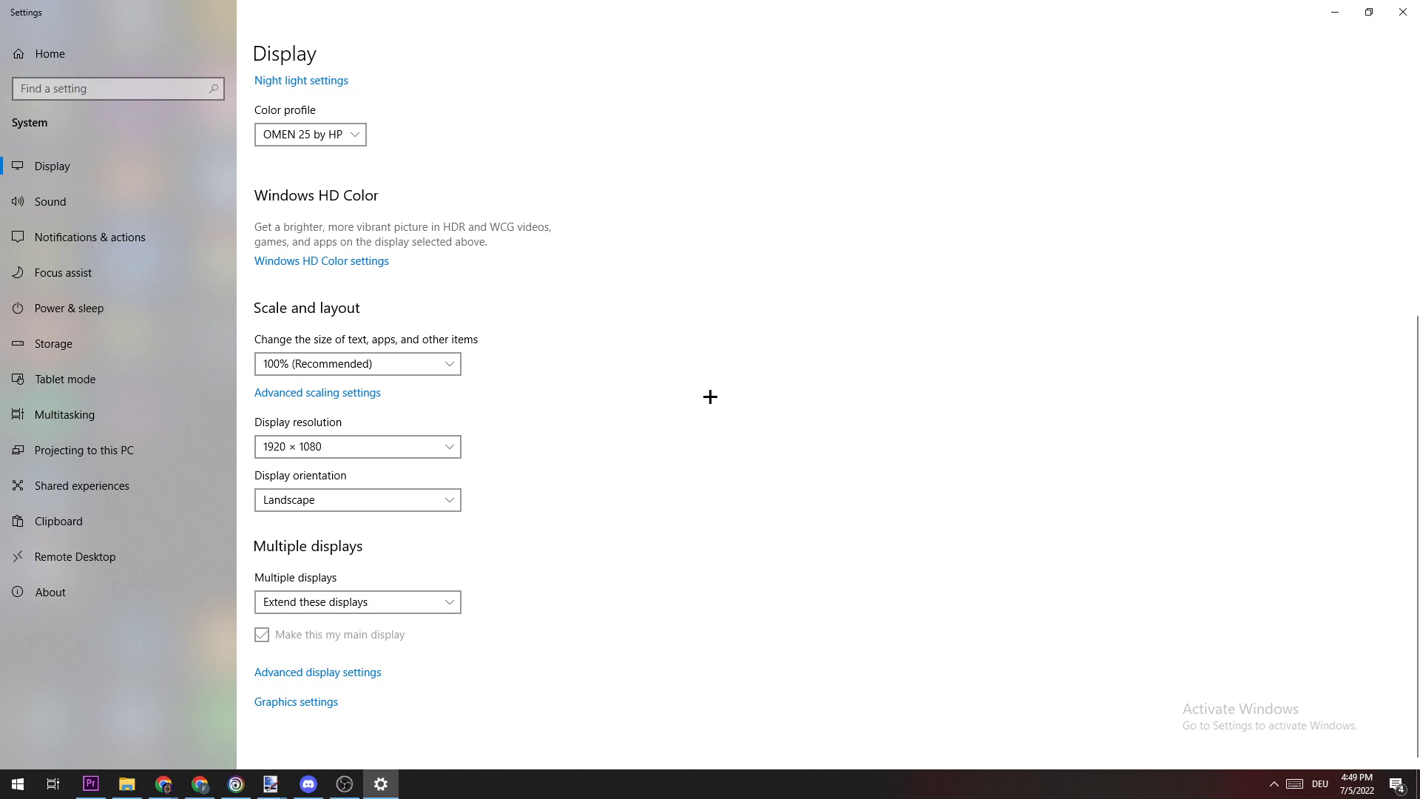
mouse_move(587, 228)
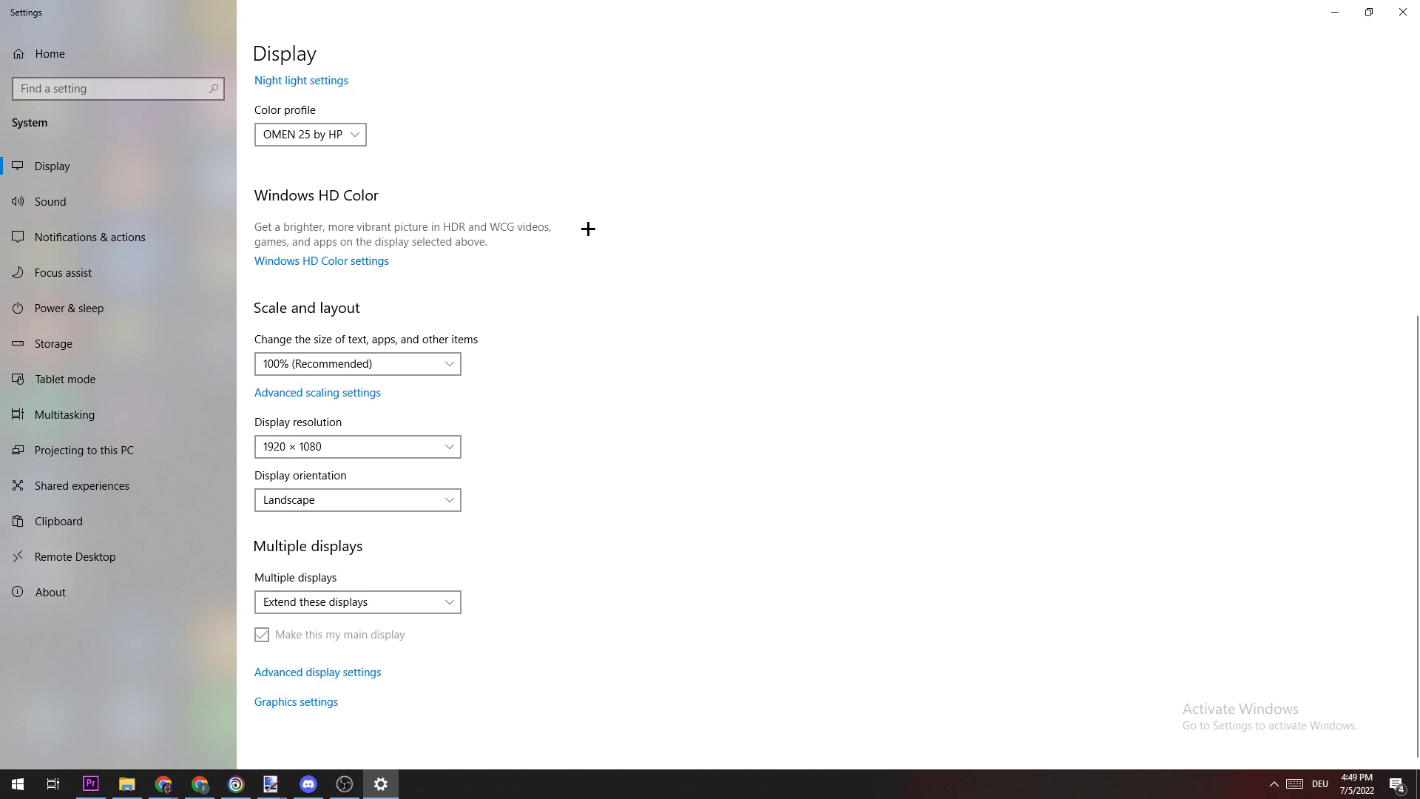
mouse_move(1403, 12)
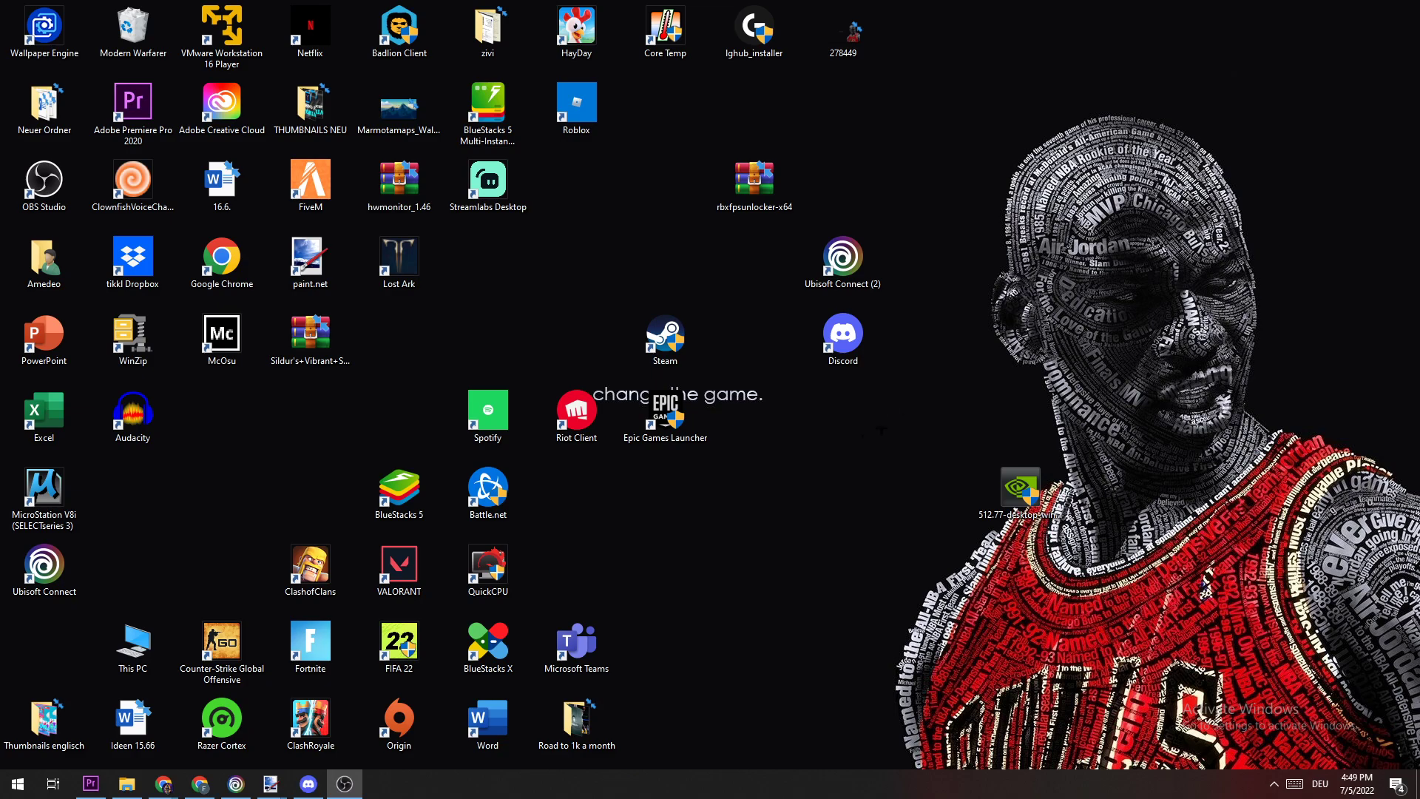
left_click(15, 784)
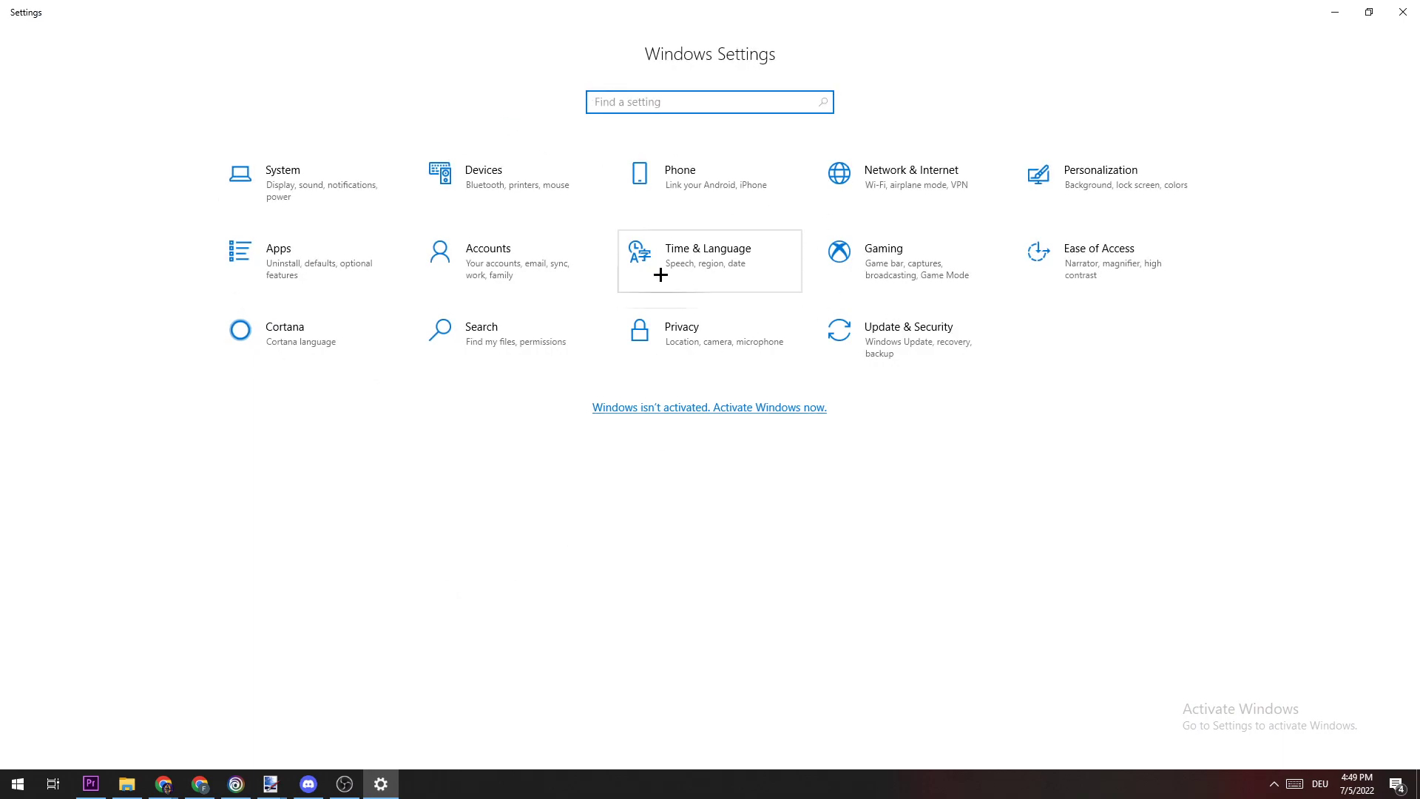
mouse_move(934, 350)
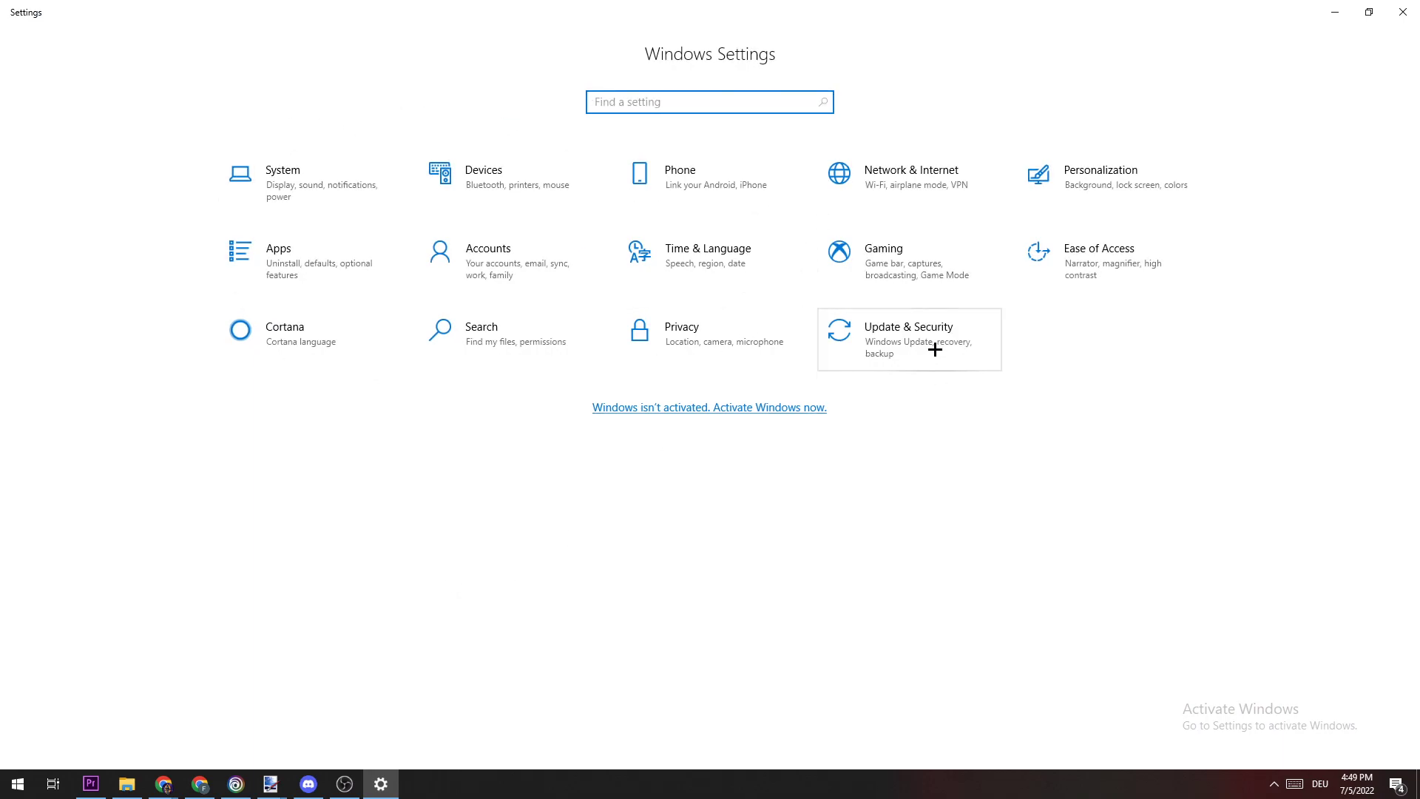
Go to Update & Security to show the Windows Update status page.
left_click(906, 333)
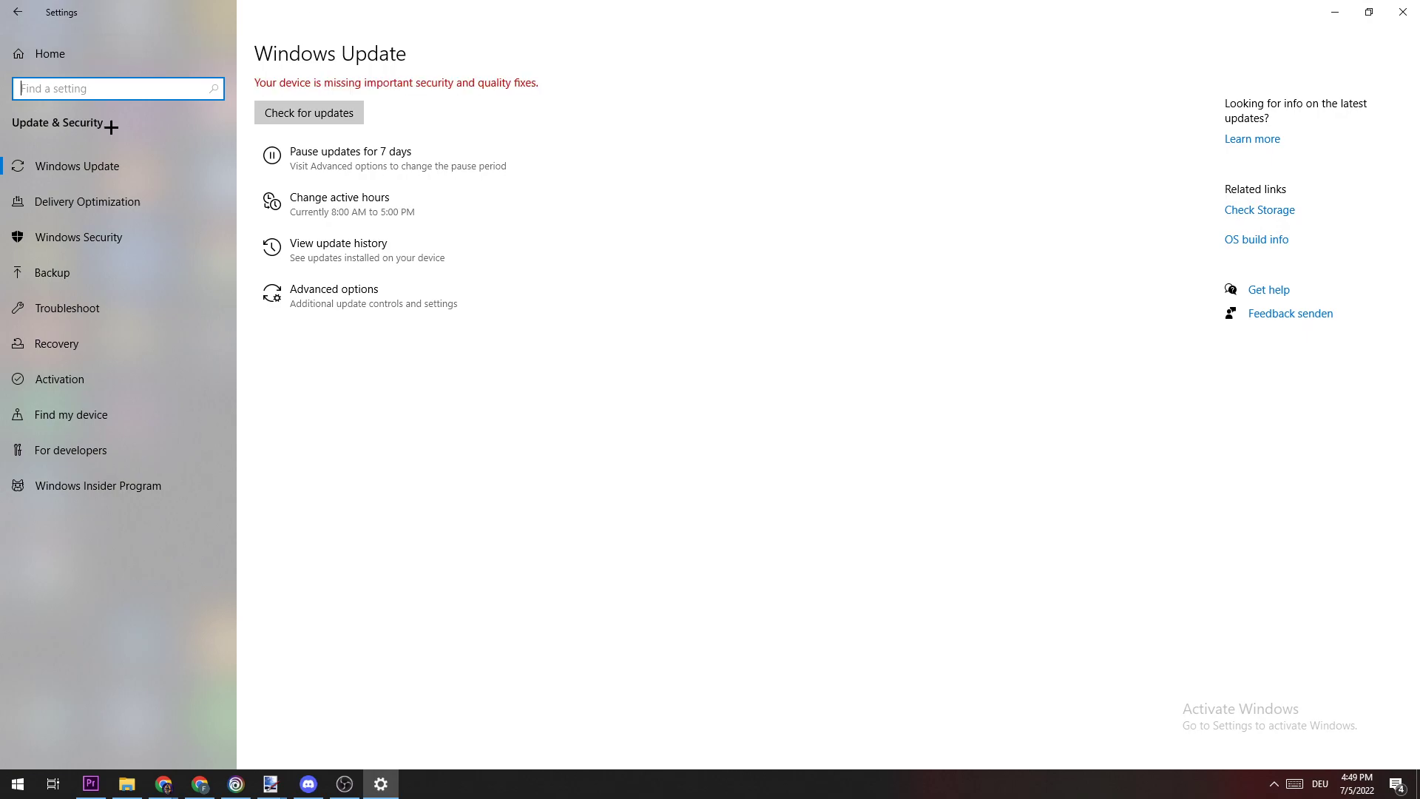
left_click(309, 112)
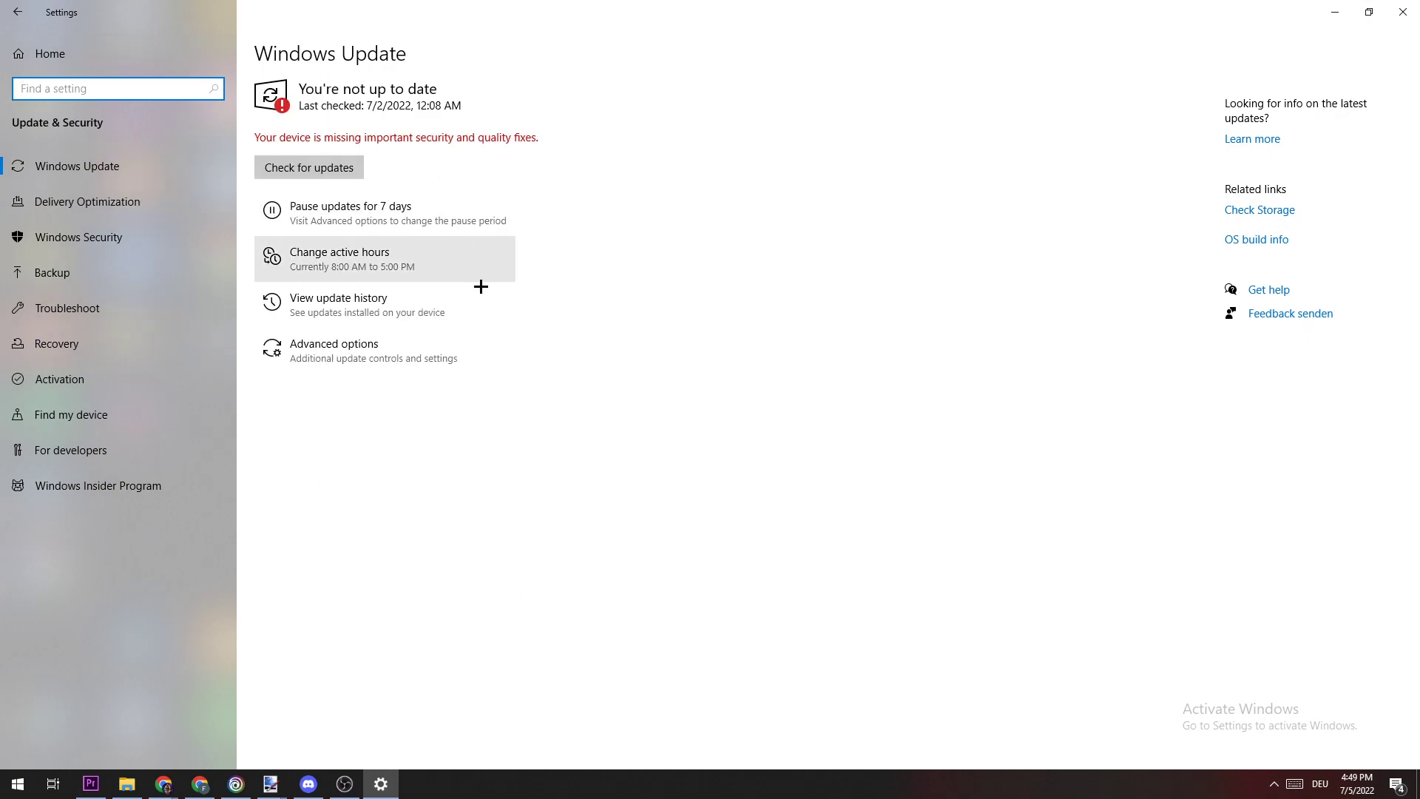
mouse_move(602, 287)
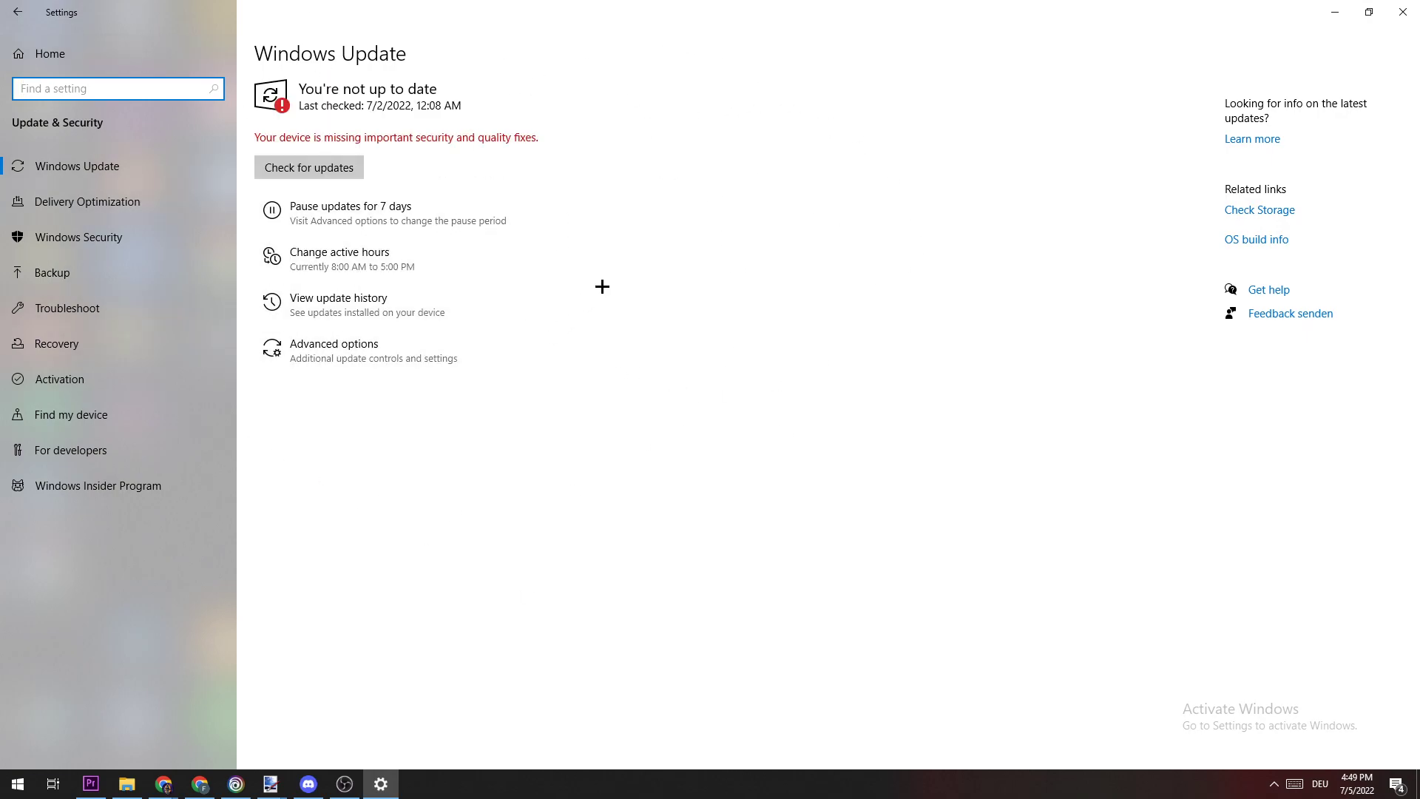
mouse_move(631, 172)
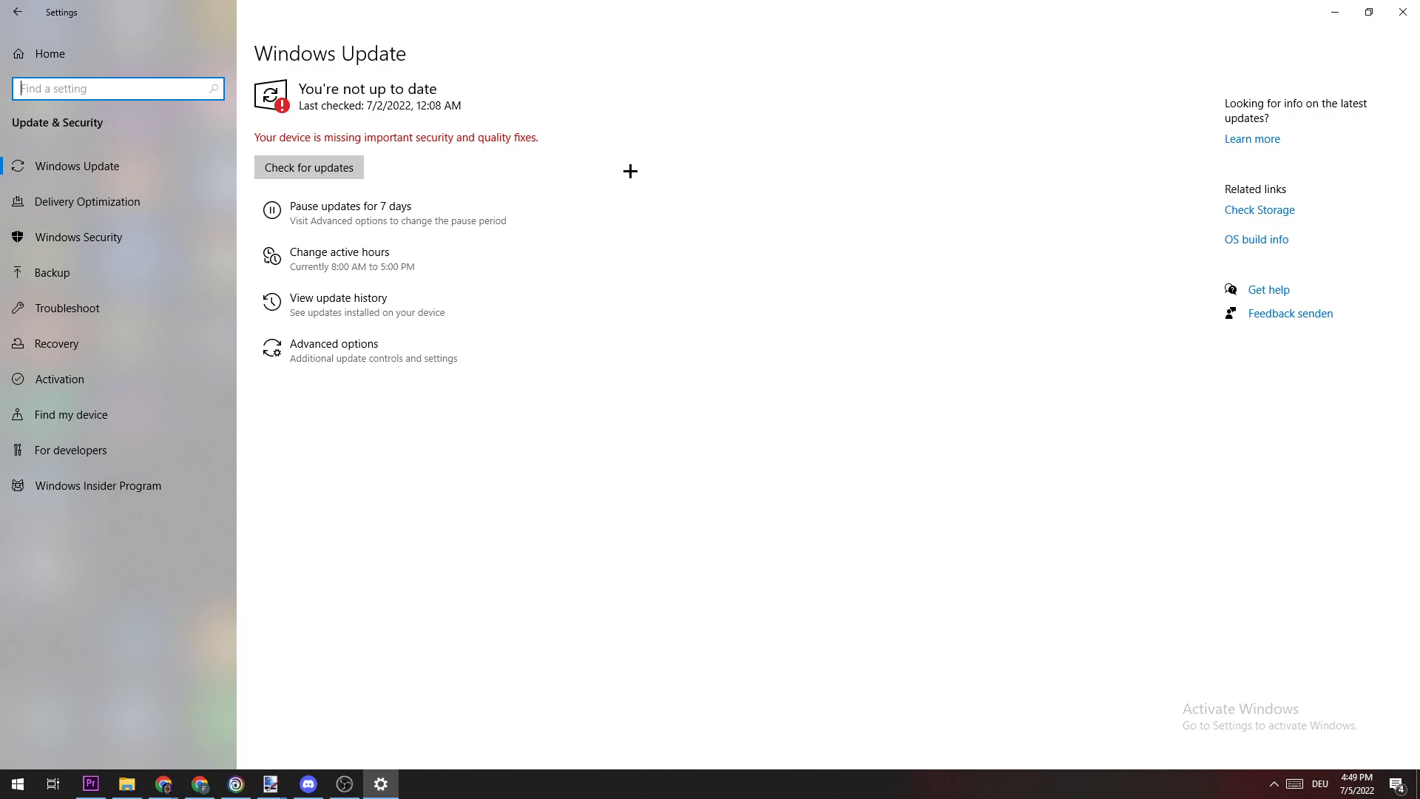